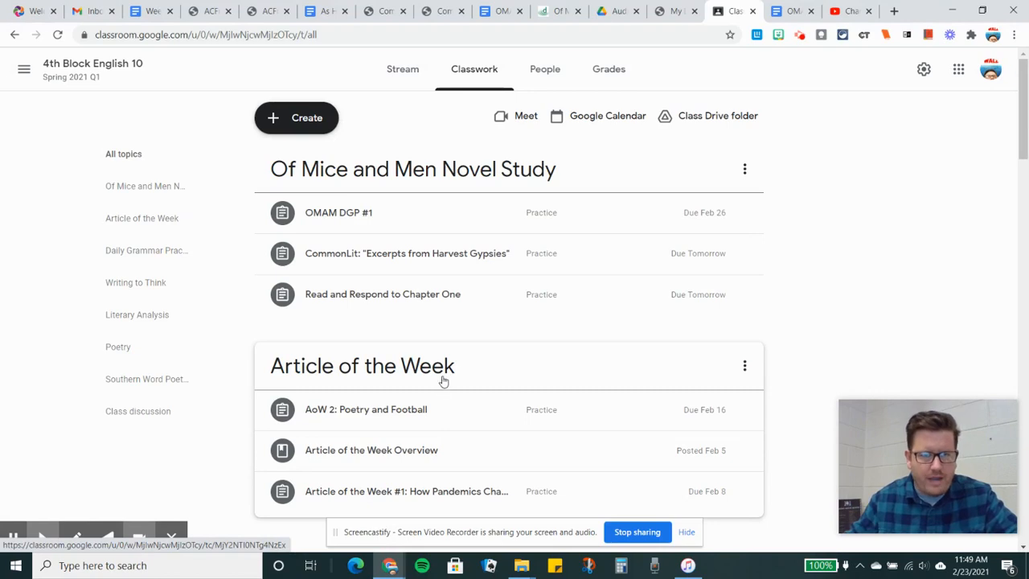
# Expand the OMAM DGP #1 and Harvest Gypsies assignments and scroll through the Harvest Gypsies description.
pyautogui.click(399, 212)
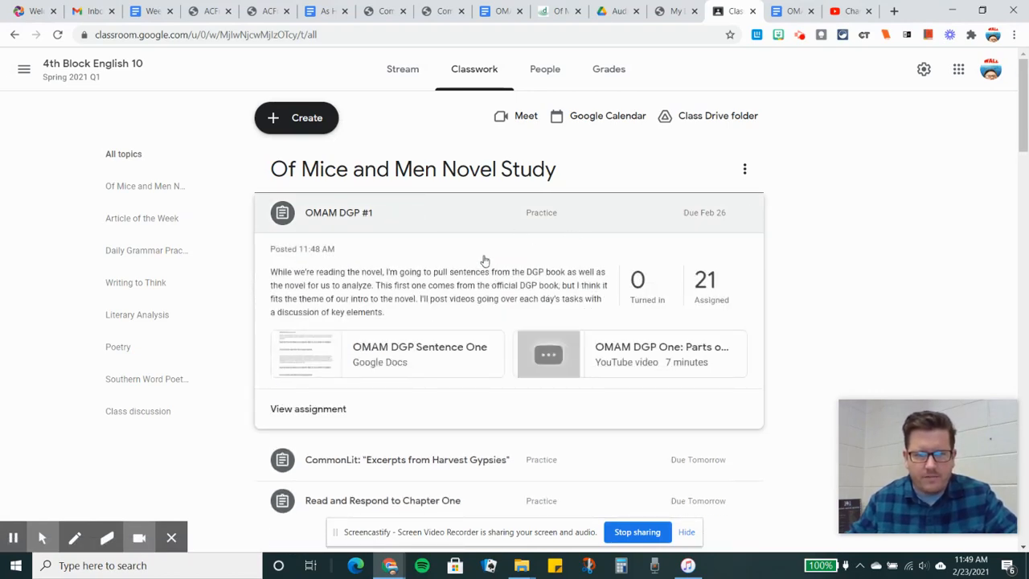
pyautogui.moveTo(393, 277)
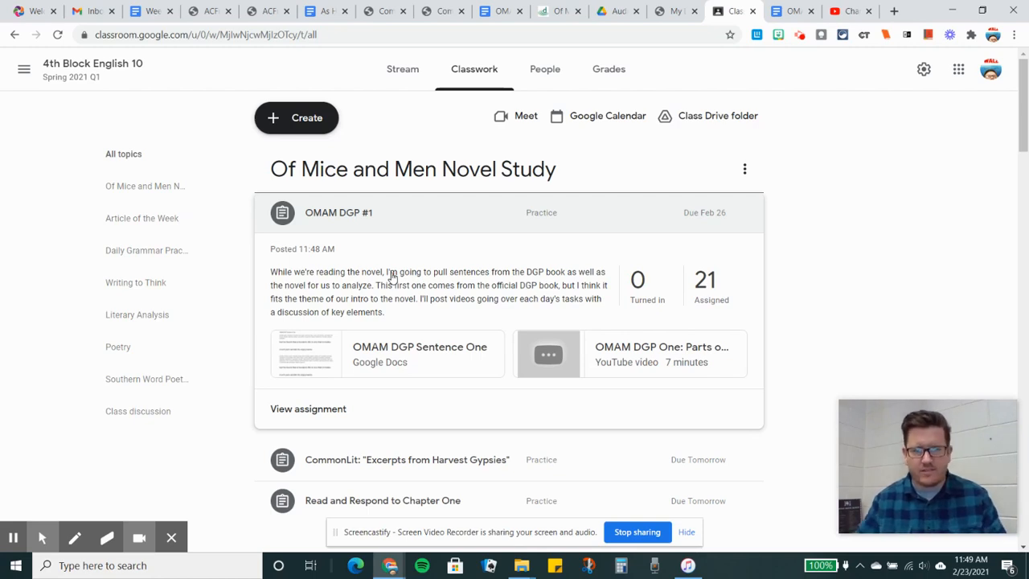
pyautogui.moveTo(619, 354)
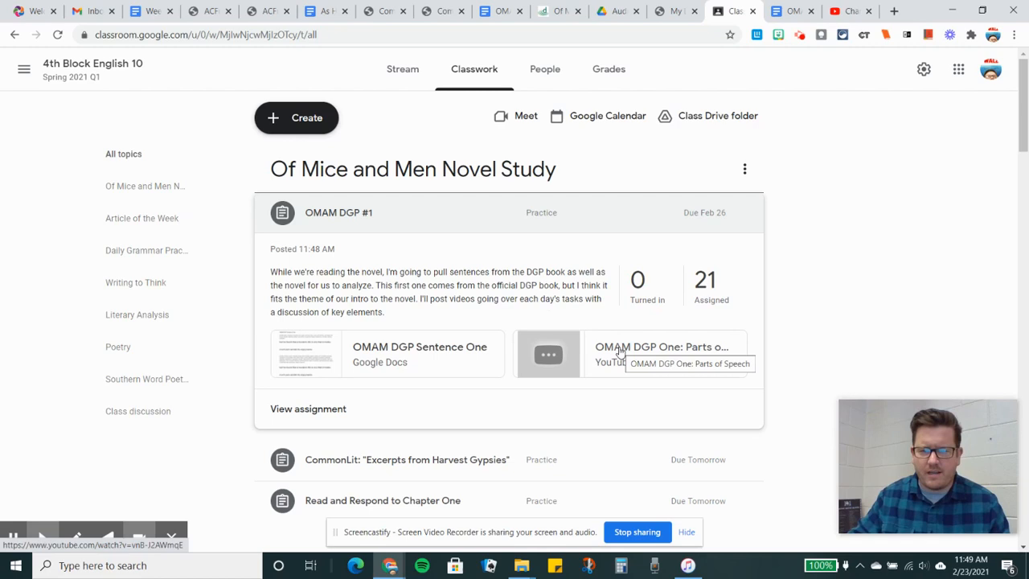
pyautogui.moveTo(634, 373)
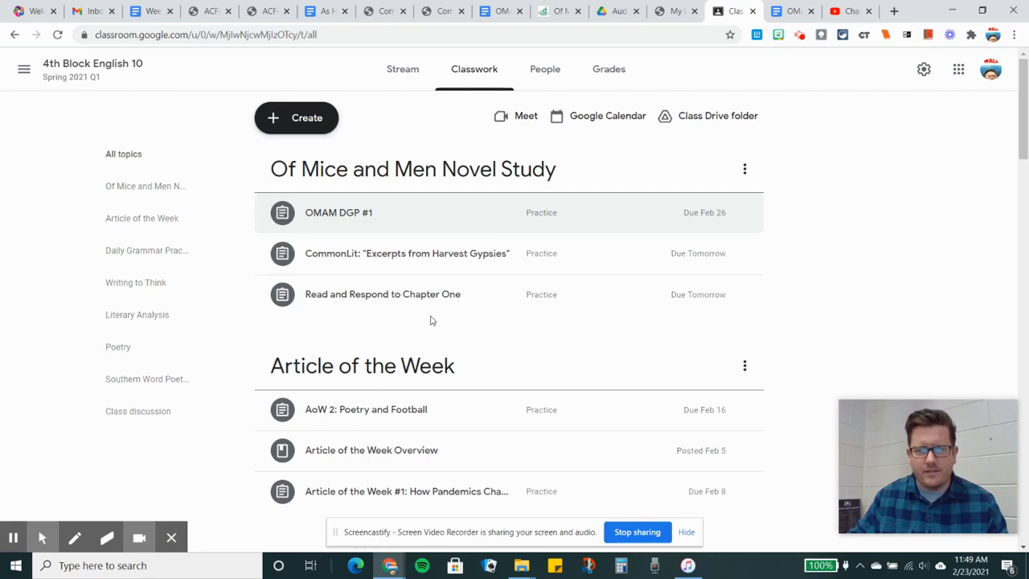
pyautogui.click(407, 252)
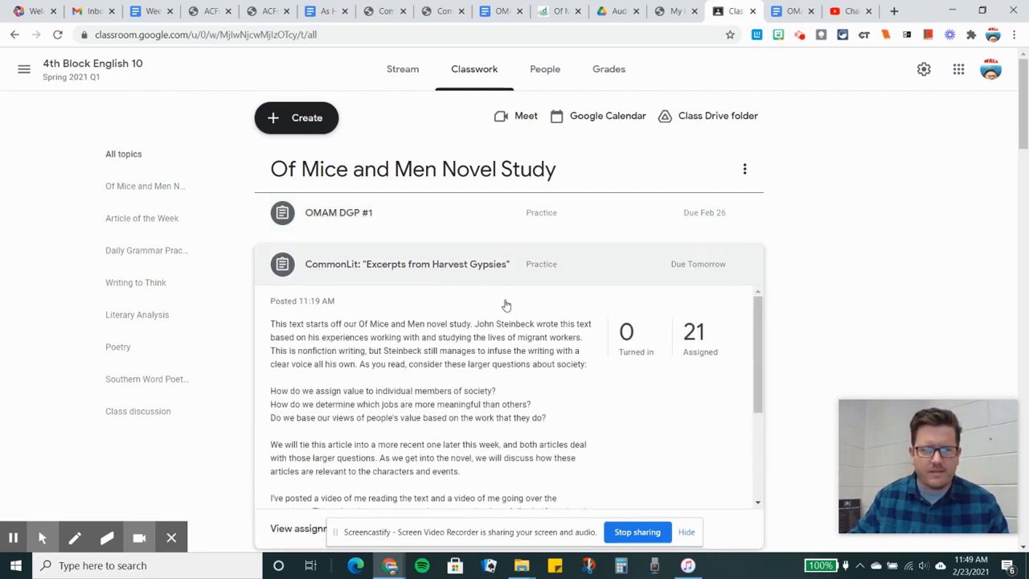
pyautogui.scroll(-3)
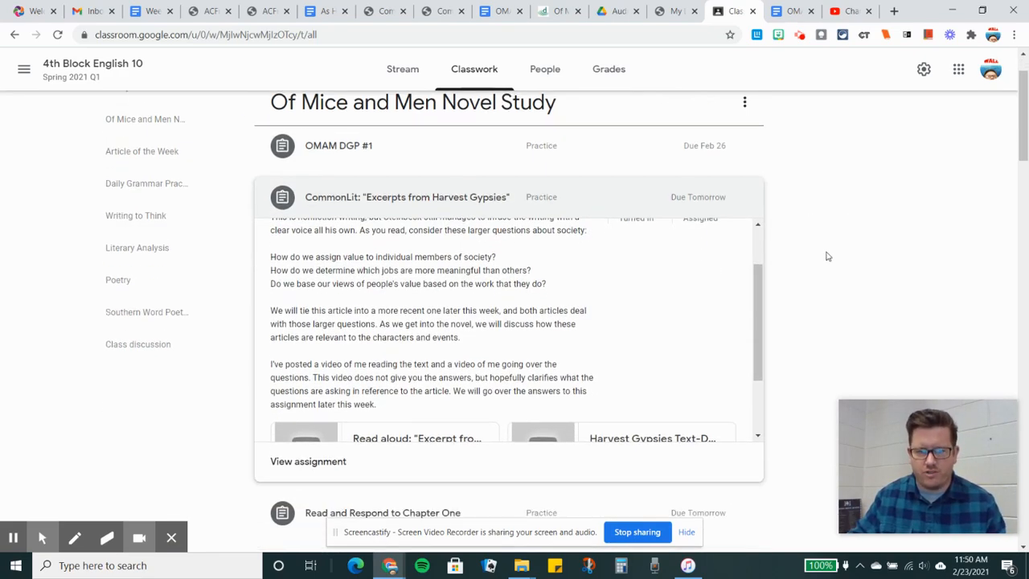
pyautogui.scroll(3)
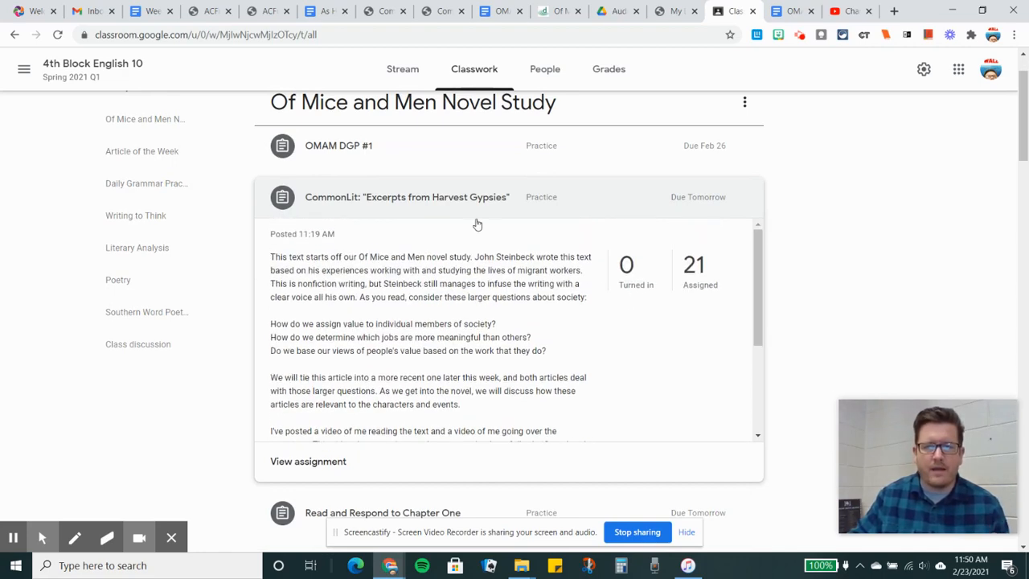
pyautogui.moveTo(454, 285)
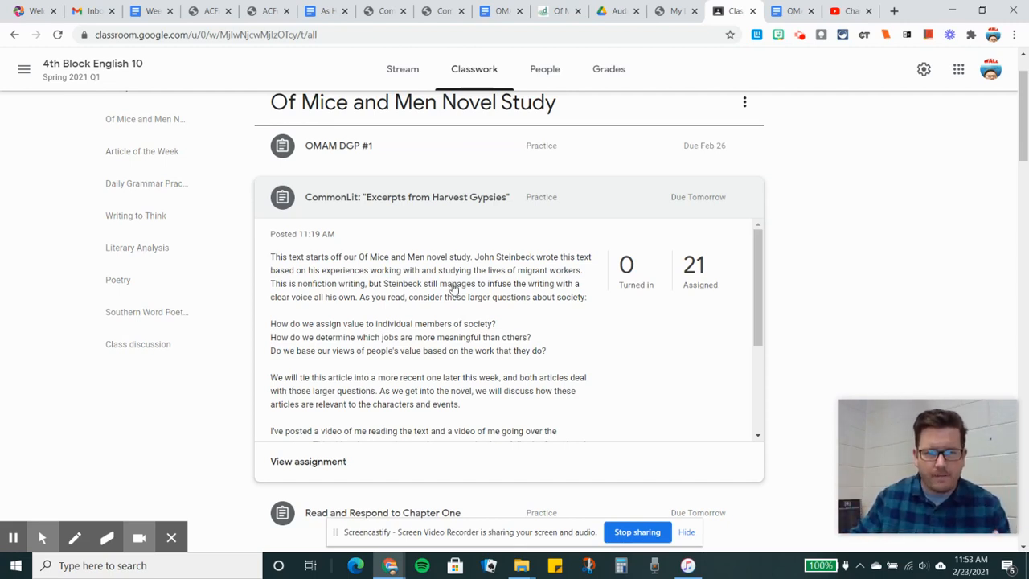
# Scroll past the CommonLit attachments and expand the Read and Respond to Chapter One assignment.
pyautogui.scroll(-3)
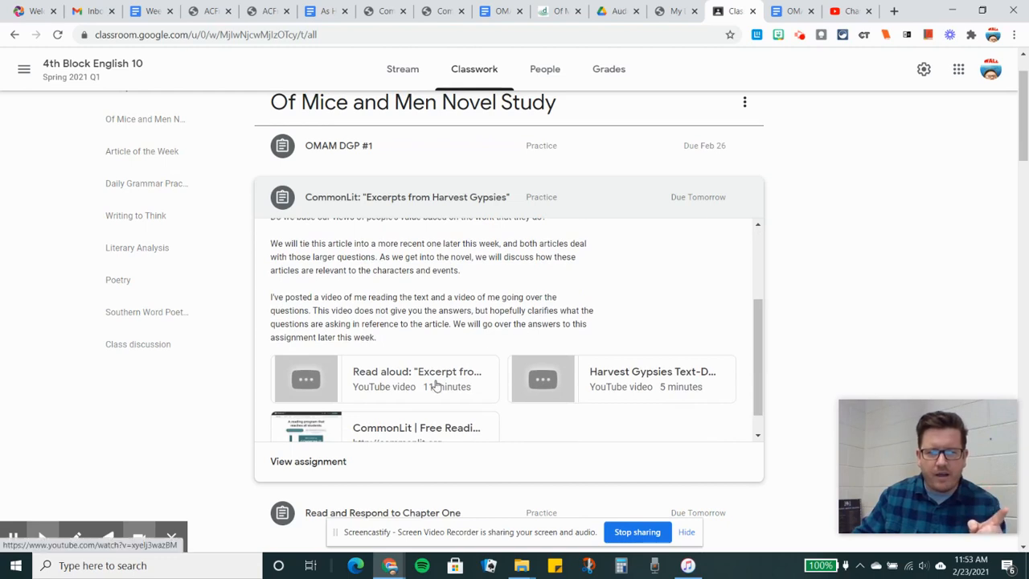
pyautogui.moveTo(653, 394)
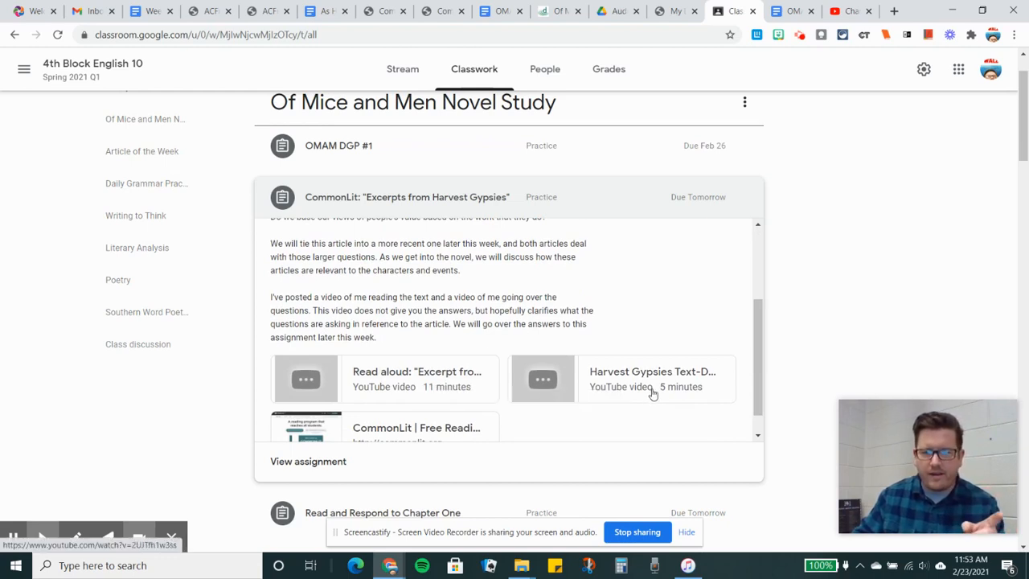
pyautogui.moveTo(651, 392)
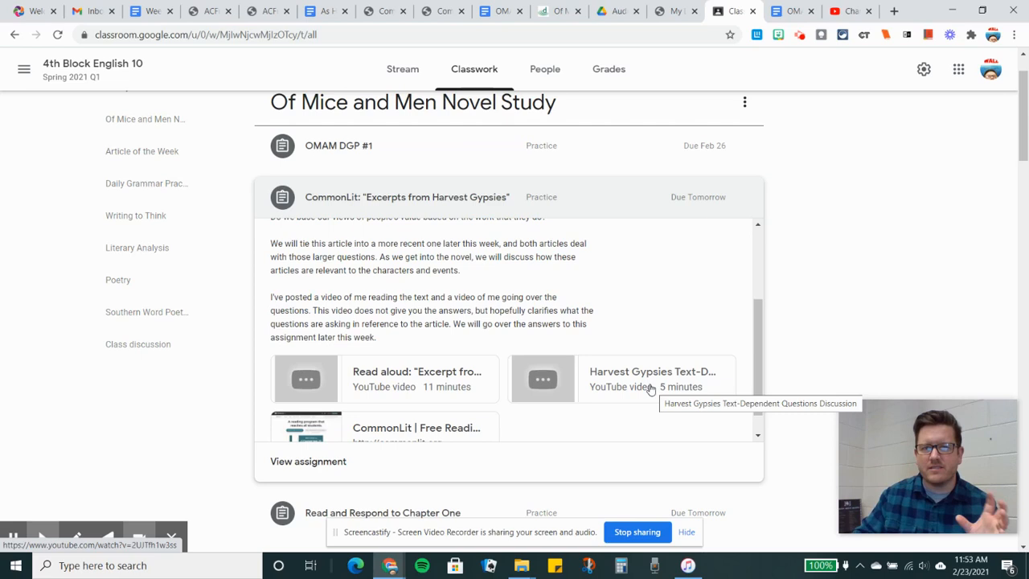
pyautogui.scroll(-3)
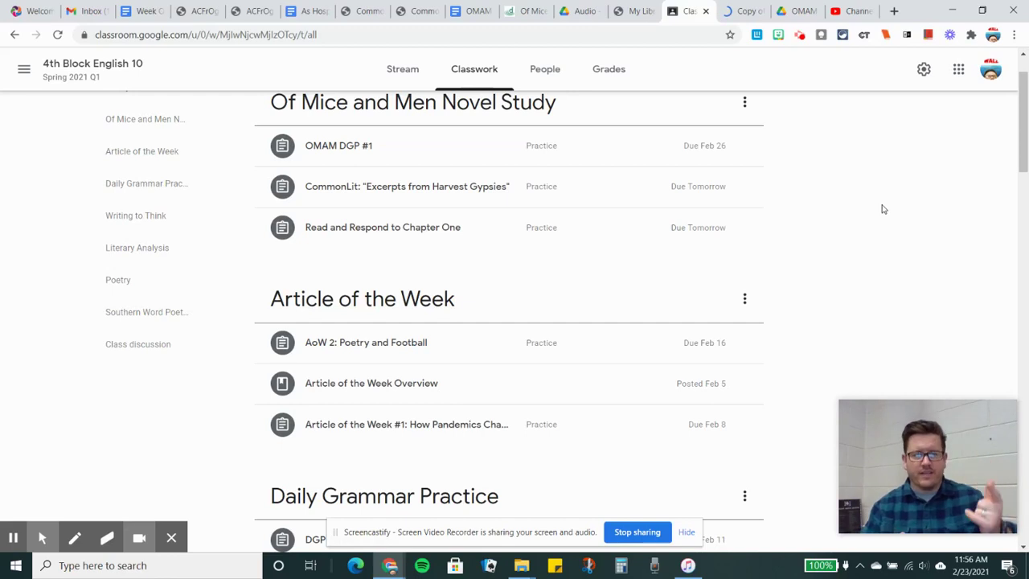
pyautogui.moveTo(332, 212)
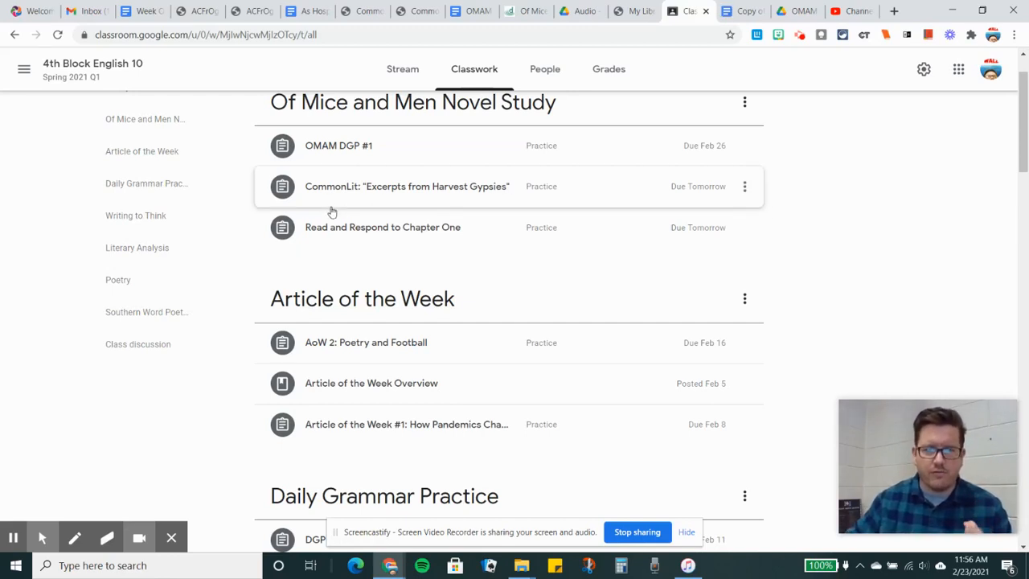
pyautogui.click(383, 227)
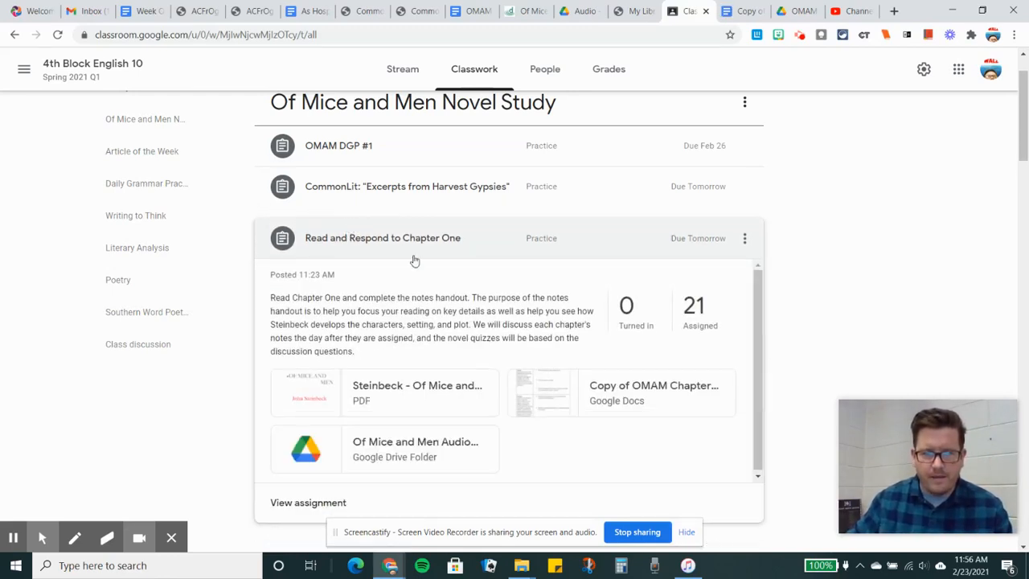
pyautogui.moveTo(416, 392)
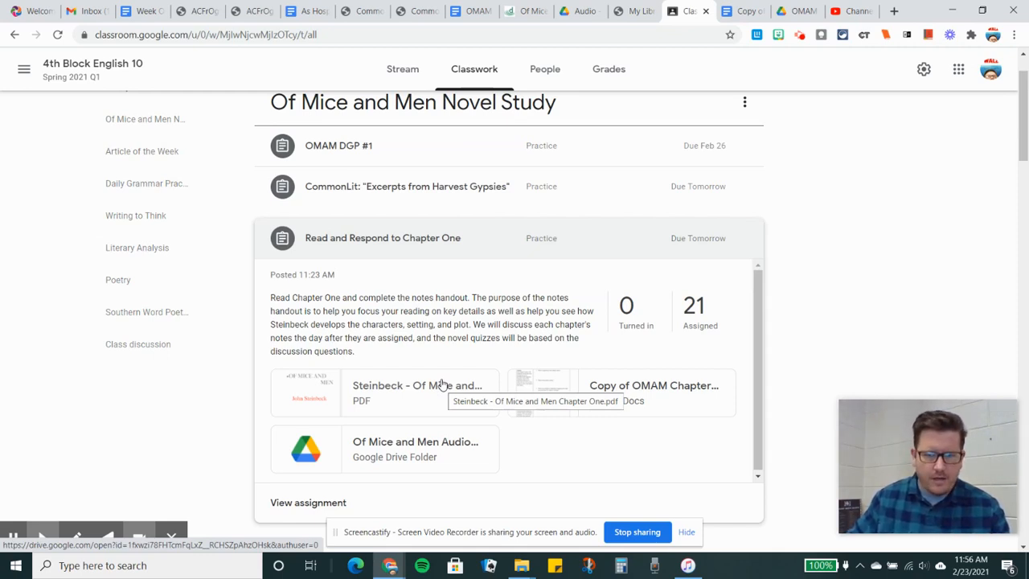
pyautogui.moveTo(434, 447)
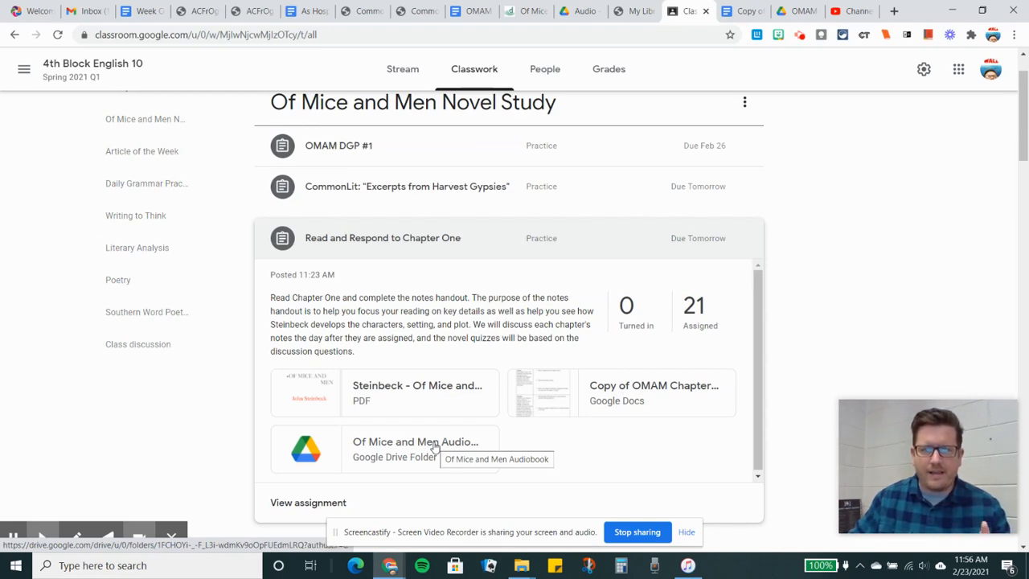
# Open the attached Of Mice and Men Audiobook Google Drive folder.
pyautogui.click(434, 448)
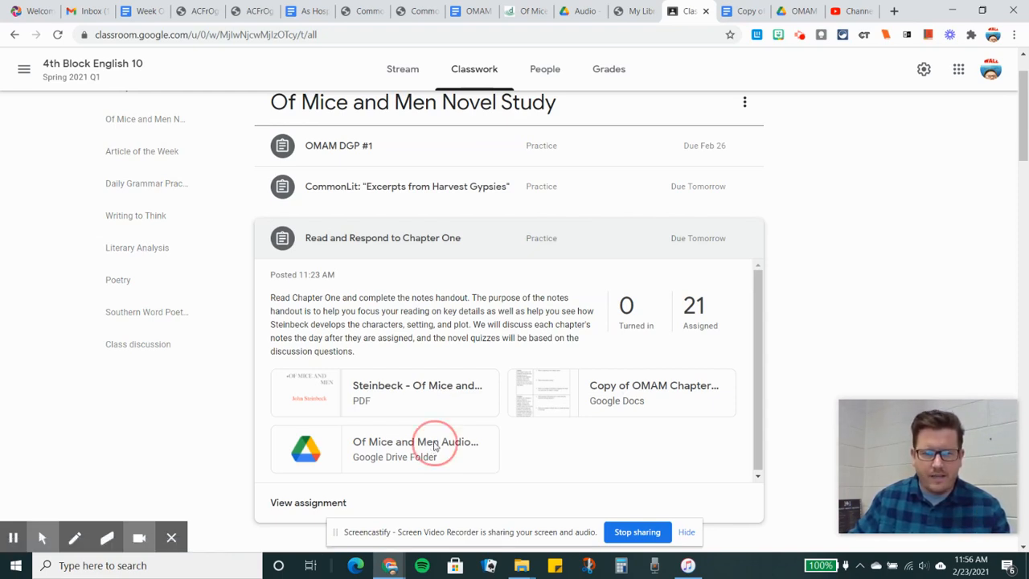
pyautogui.click(415, 449)
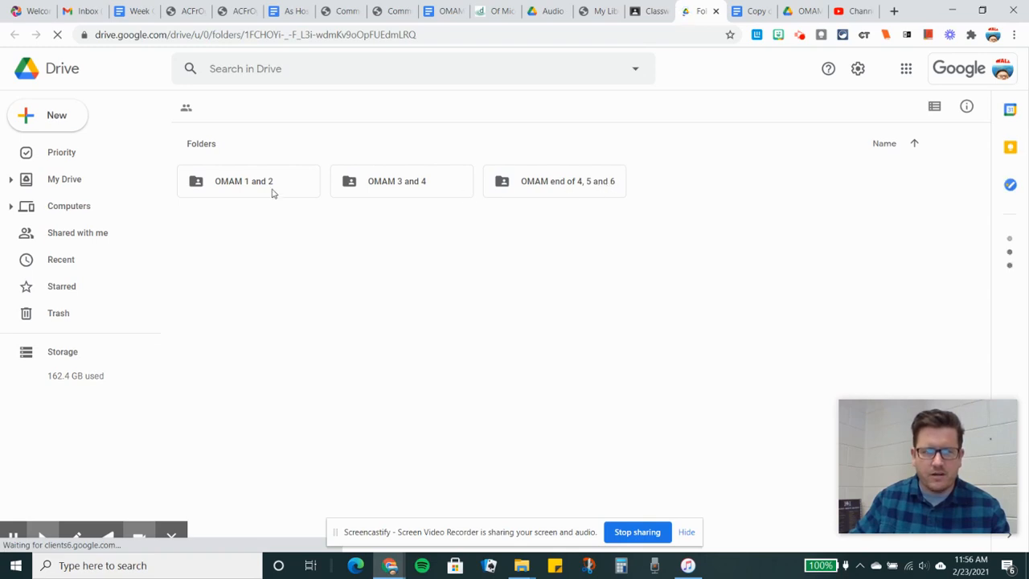
# Open the OMAM 1 and 2 folder, then return to Classroom and open the Chapter One notes doc.
pyautogui.doubleClick(244, 181)
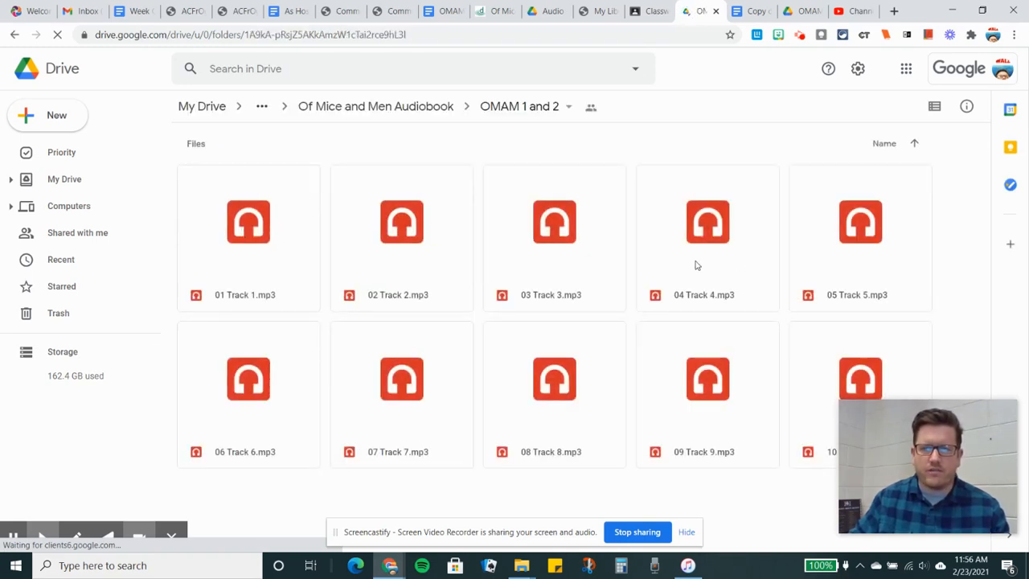
pyautogui.moveTo(676, 269)
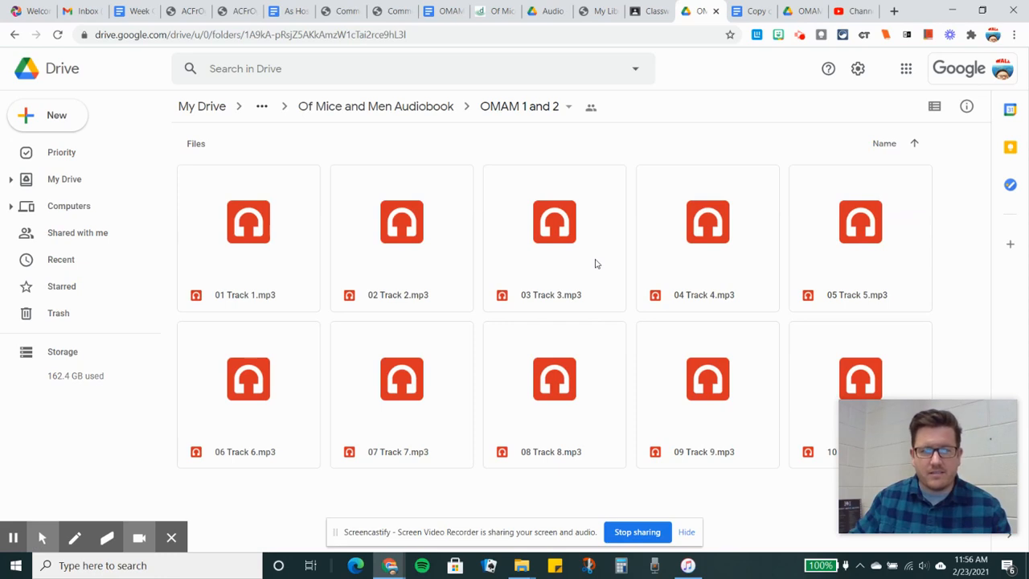
pyautogui.moveTo(608, 266)
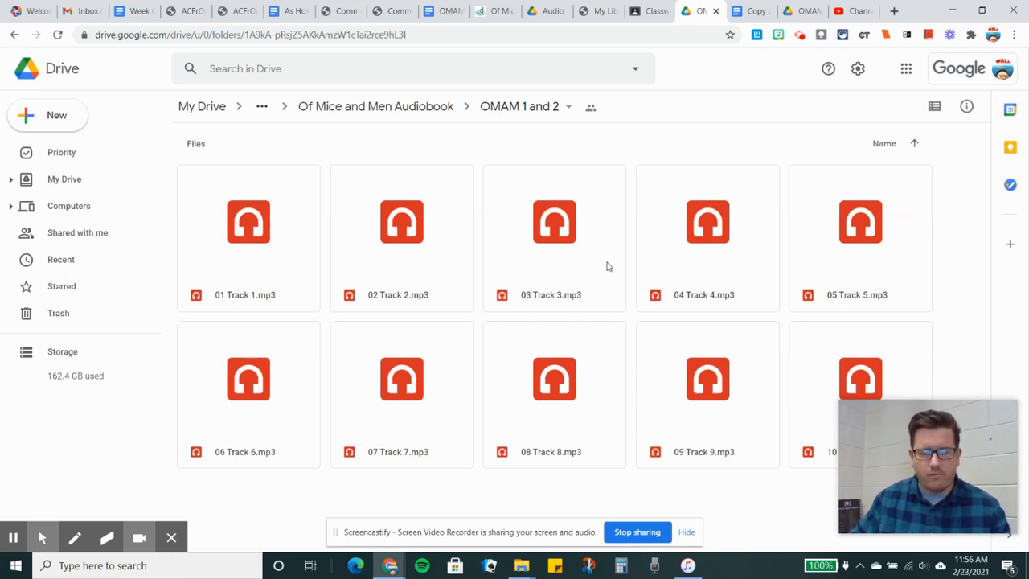
pyautogui.moveTo(572, 285)
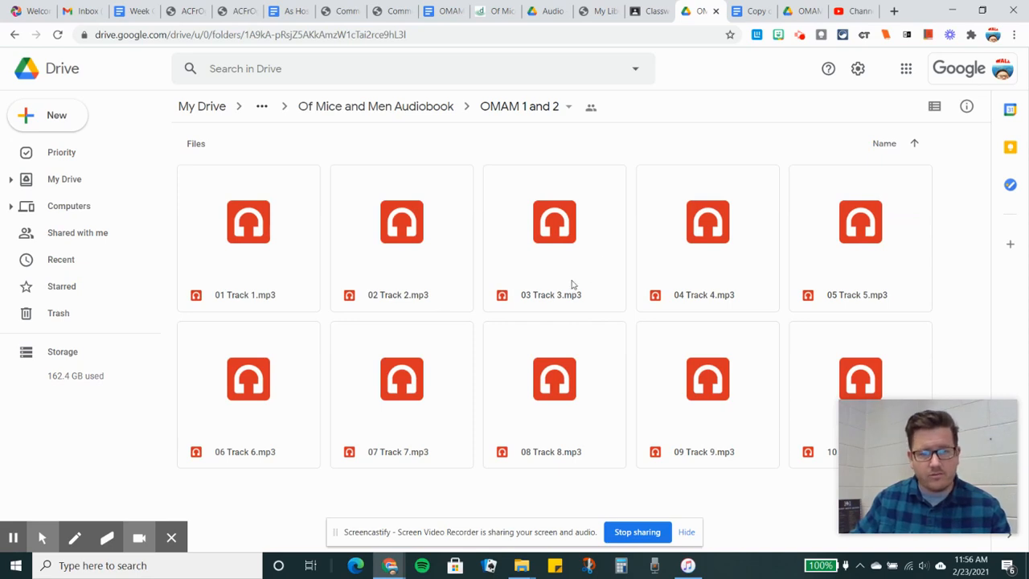
pyautogui.moveTo(341, 300)
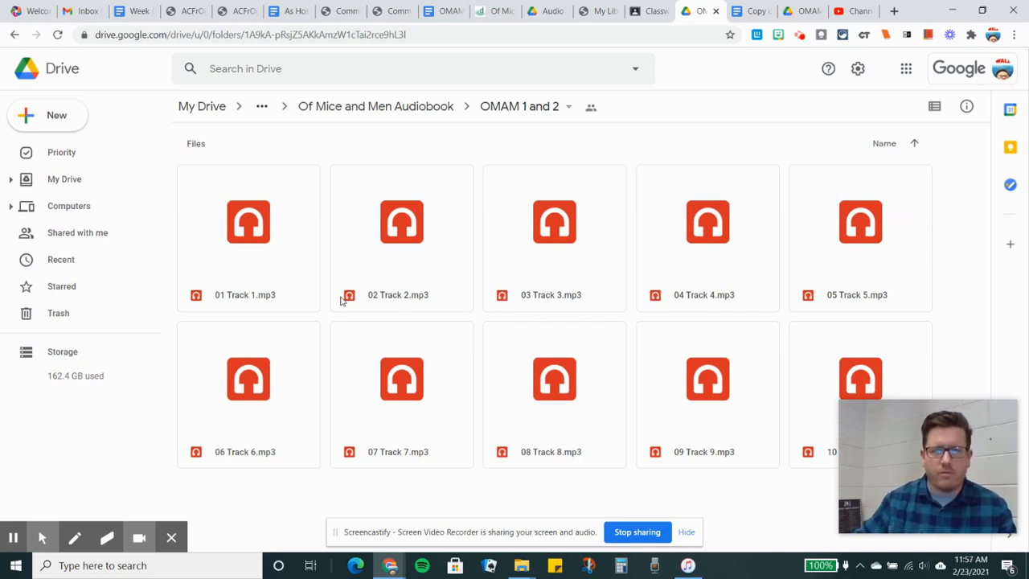
pyautogui.moveTo(257, 247)
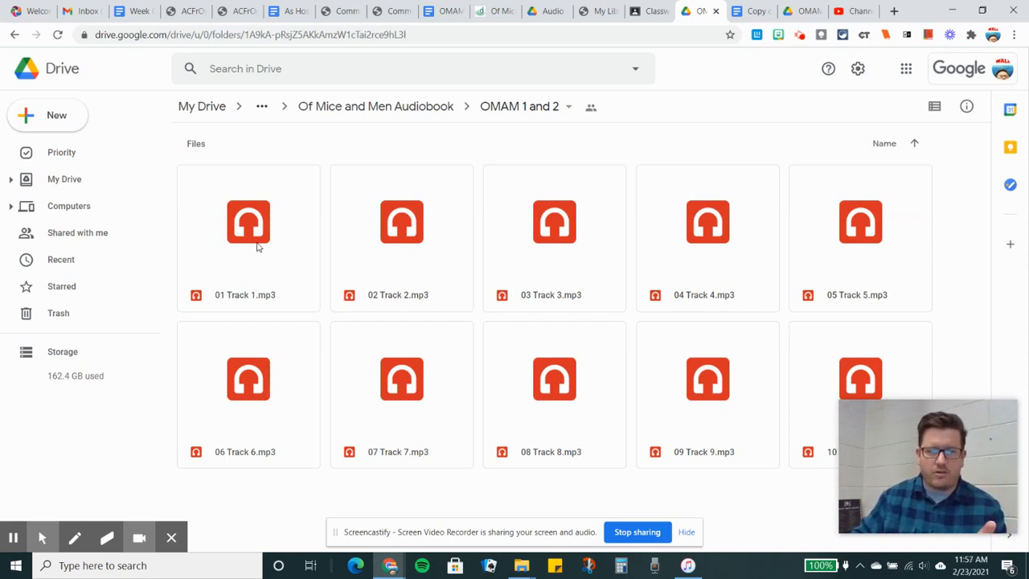
pyautogui.moveTo(375, 275)
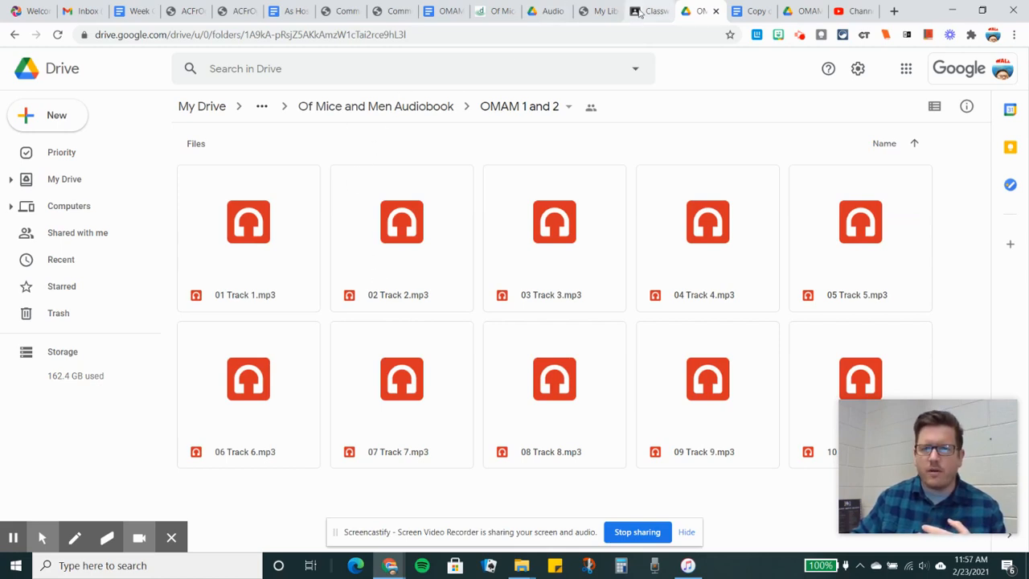
pyautogui.click(650, 10)
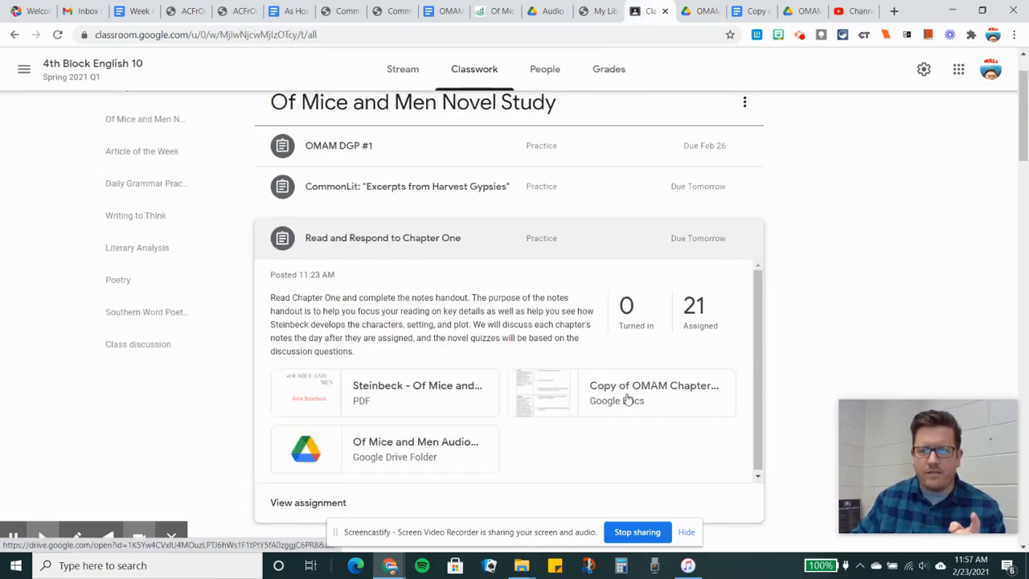
pyautogui.moveTo(627, 400)
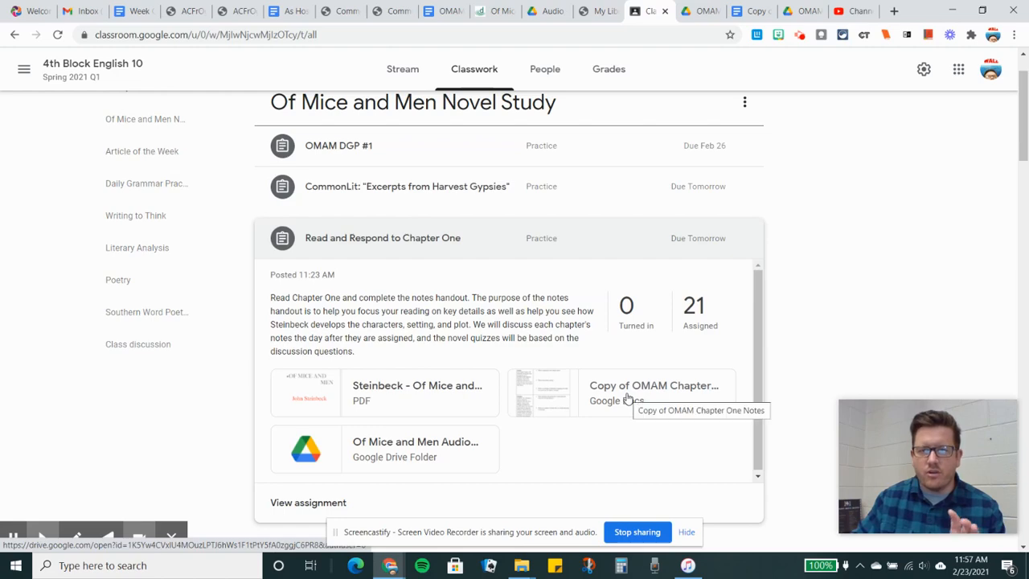
pyautogui.click(652, 392)
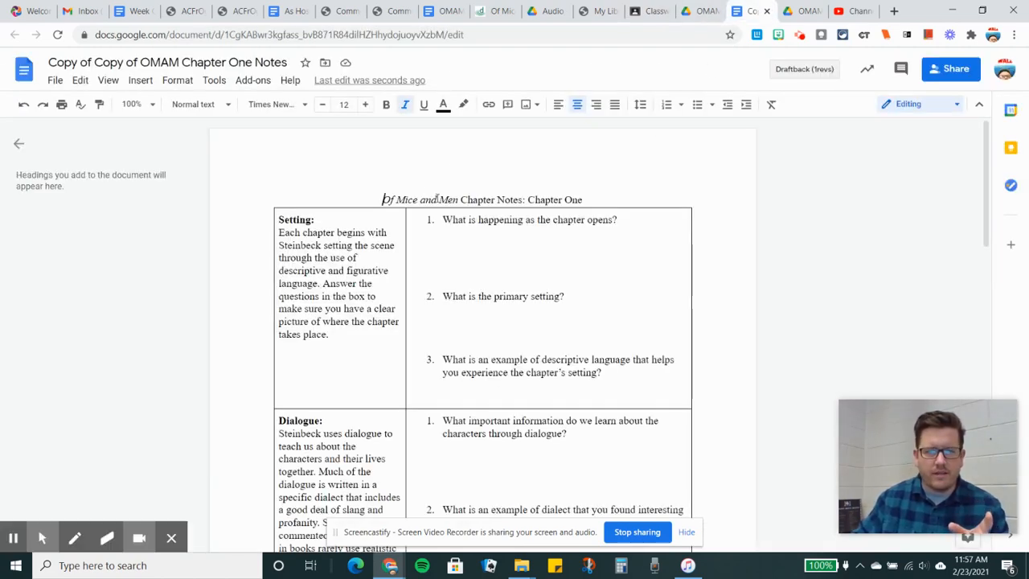
# Scroll the Chapter One notes handout down to the start of the Action section.
pyautogui.scroll(-3)
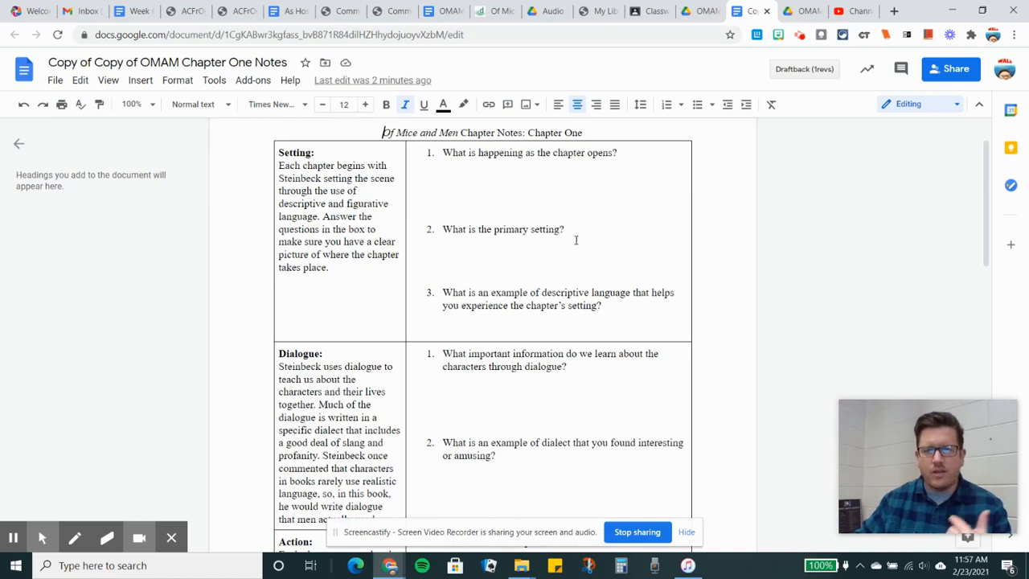
pyautogui.moveTo(602, 263)
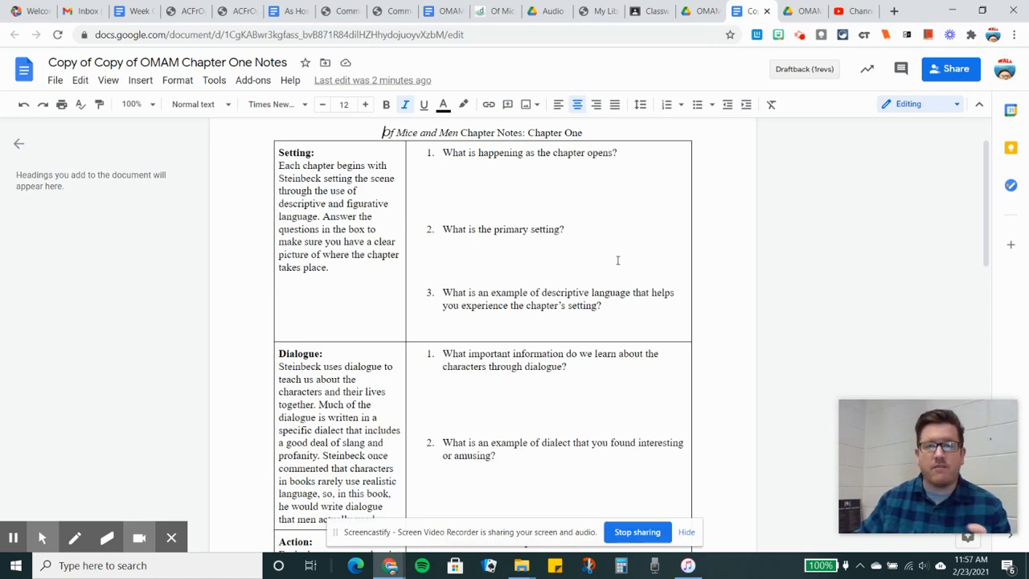
pyautogui.moveTo(621, 250)
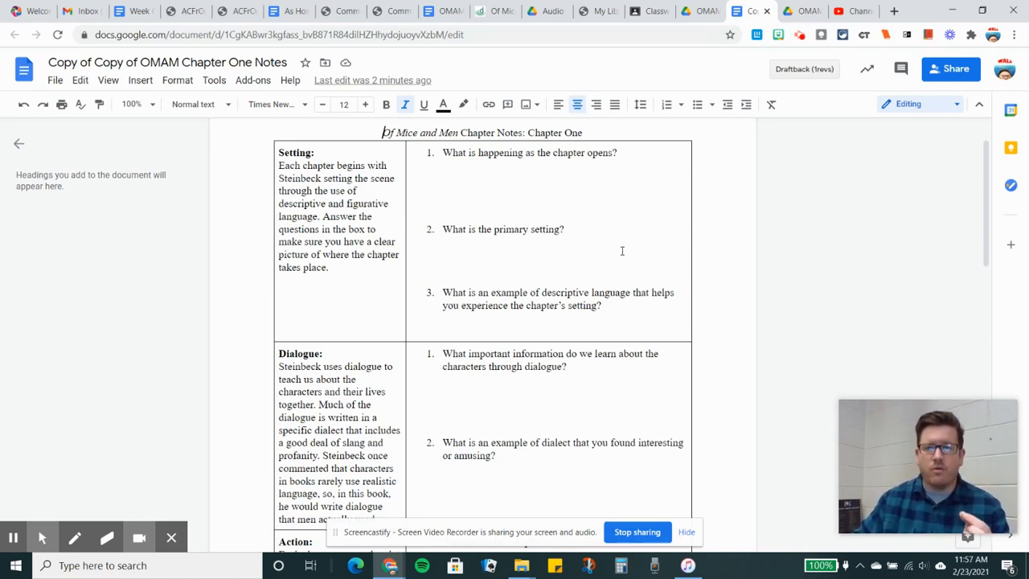
pyautogui.moveTo(605, 260)
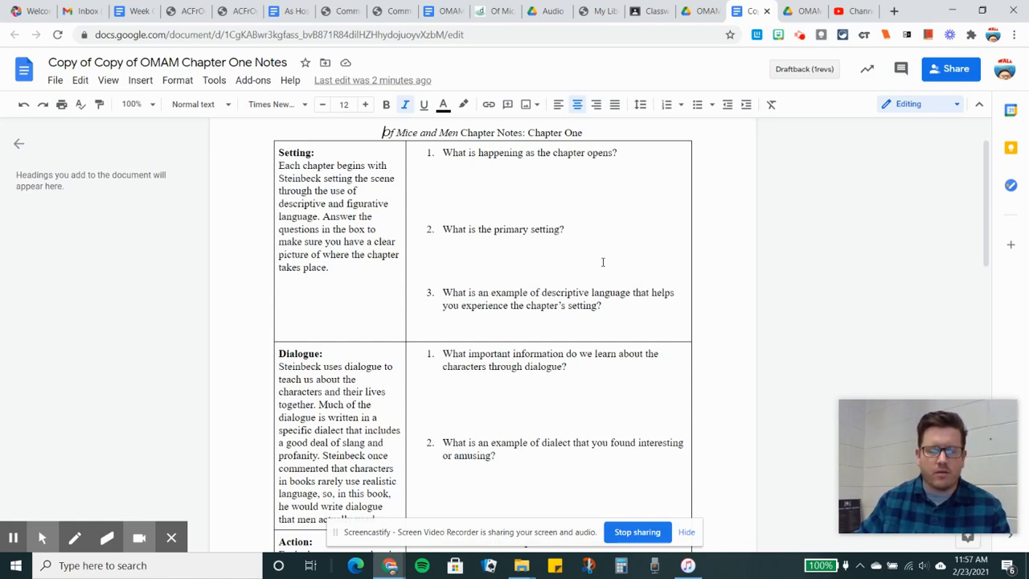
pyautogui.scroll(-3)
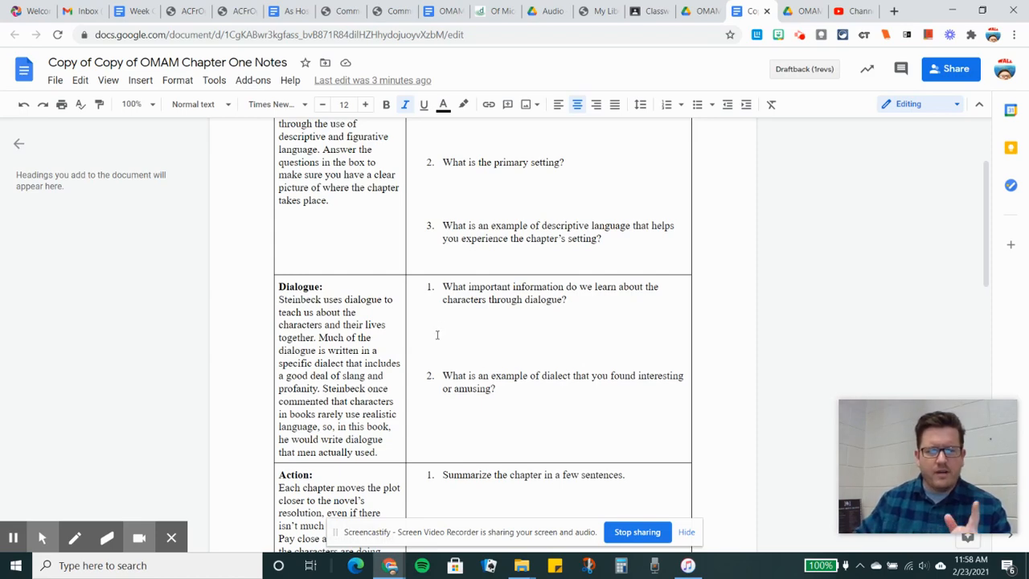
pyautogui.scroll(-3)
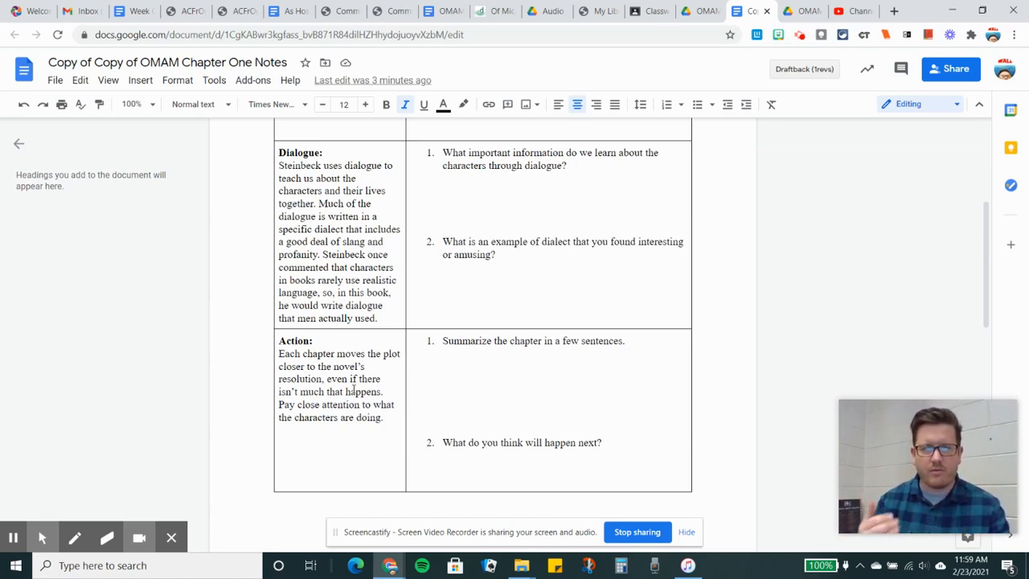
# Review the handout's Discussion/Comprehension Questions, then return to the Chapter One assignment in Classroom.
pyautogui.scroll(-3)
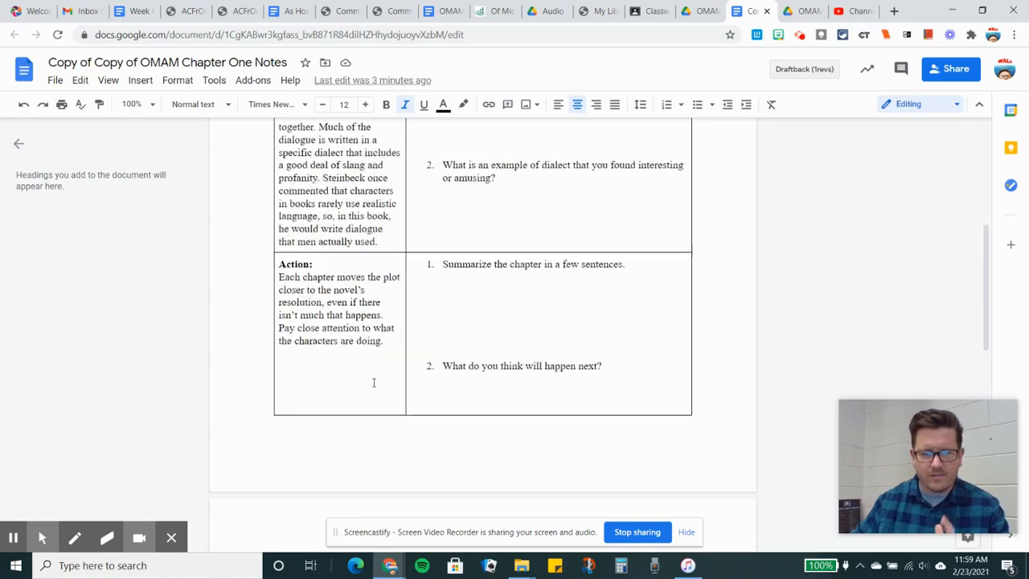
pyautogui.scroll(-3)
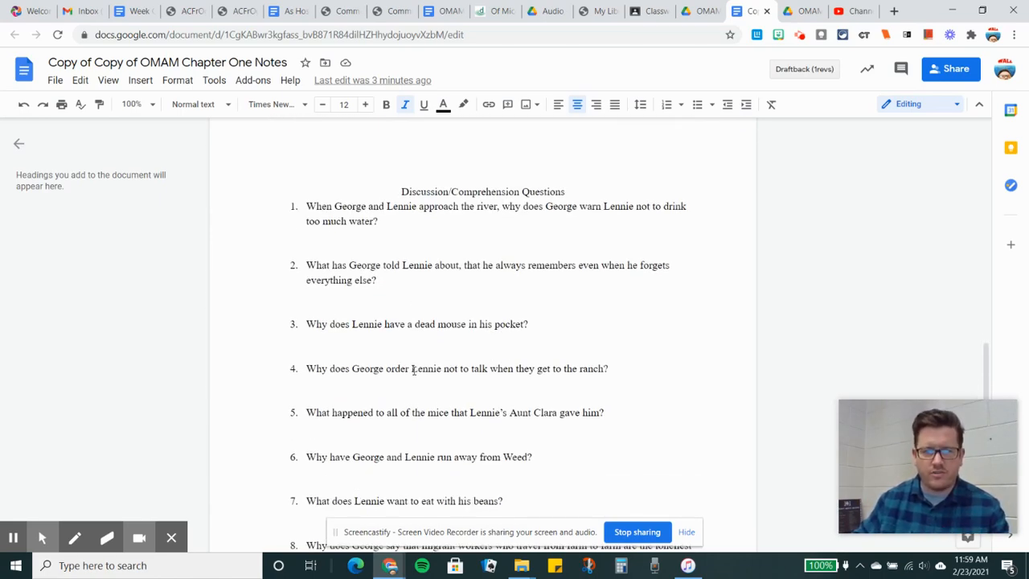
pyautogui.scroll(-3)
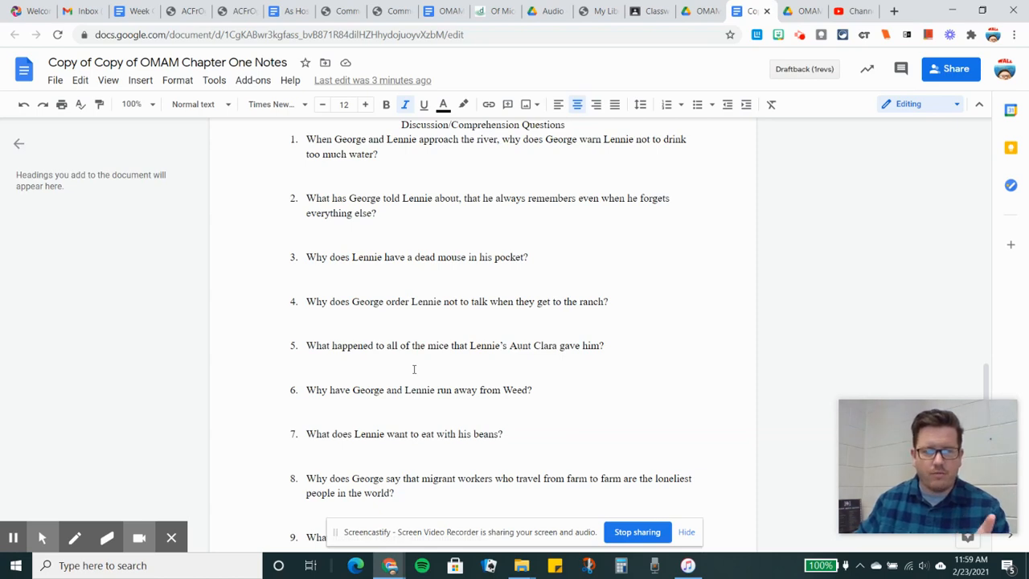
pyautogui.scroll(-3)
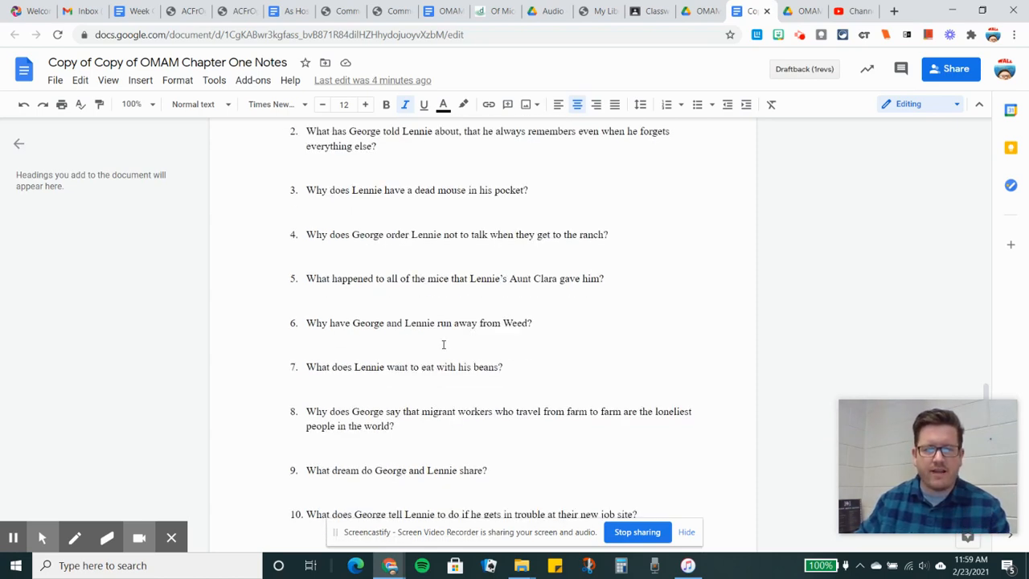
pyautogui.moveTo(449, 338)
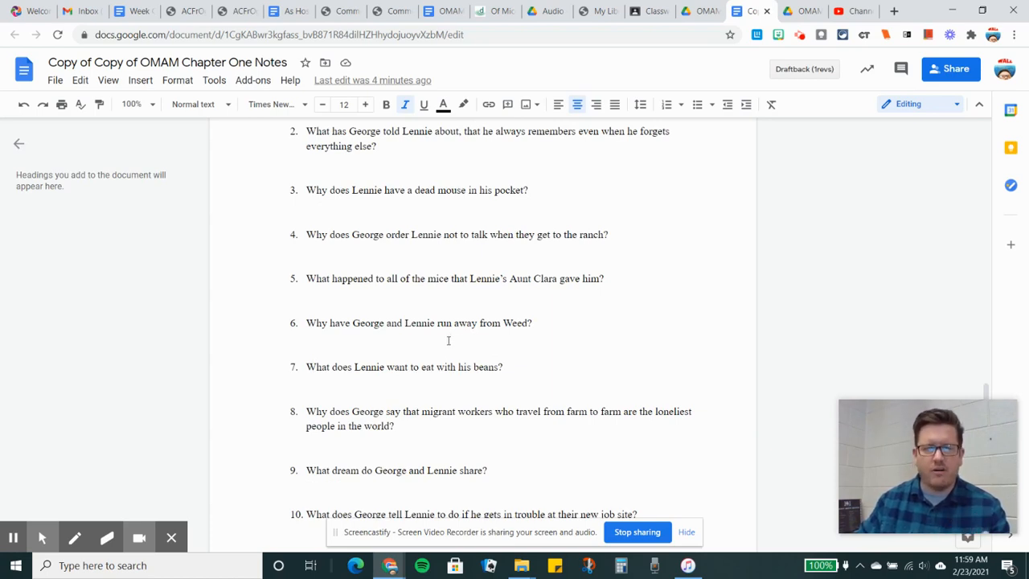
pyautogui.scroll(3)
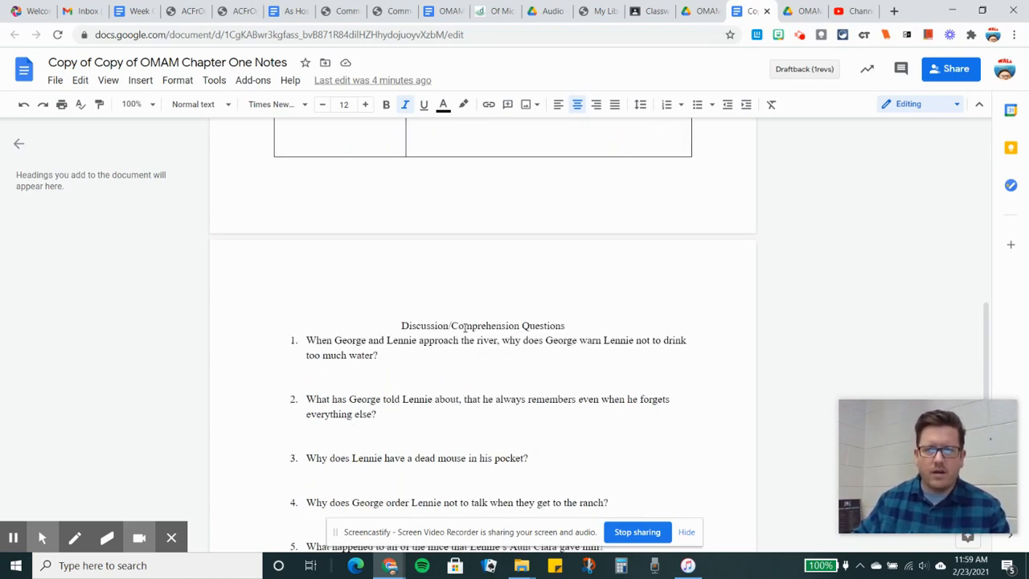
pyautogui.click(649, 10)
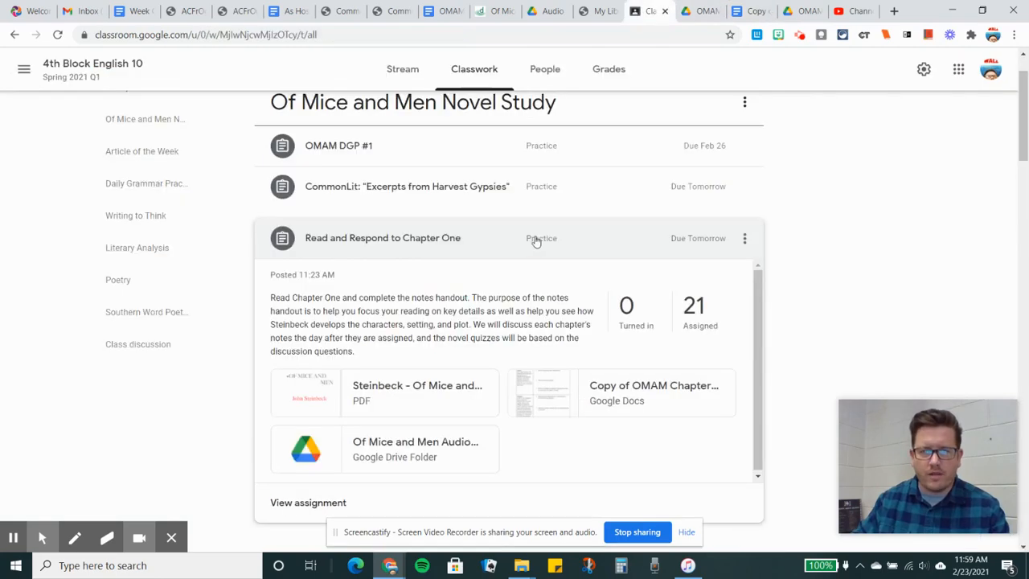
# Collapse Read and Respond to Chapter One and scroll down to the Daily Grammar Practice topic.
pyautogui.click(383, 237)
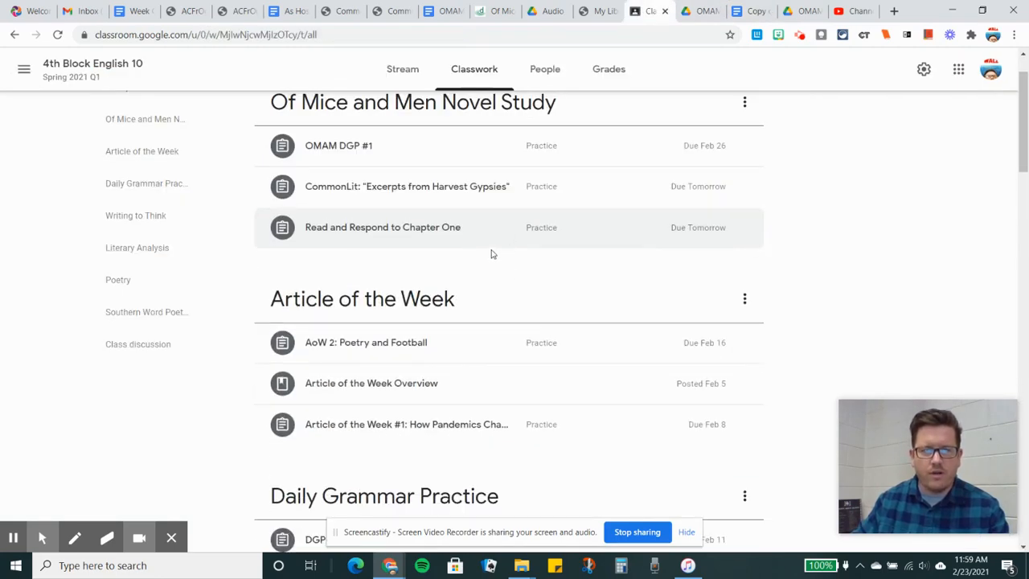
pyautogui.scroll(3)
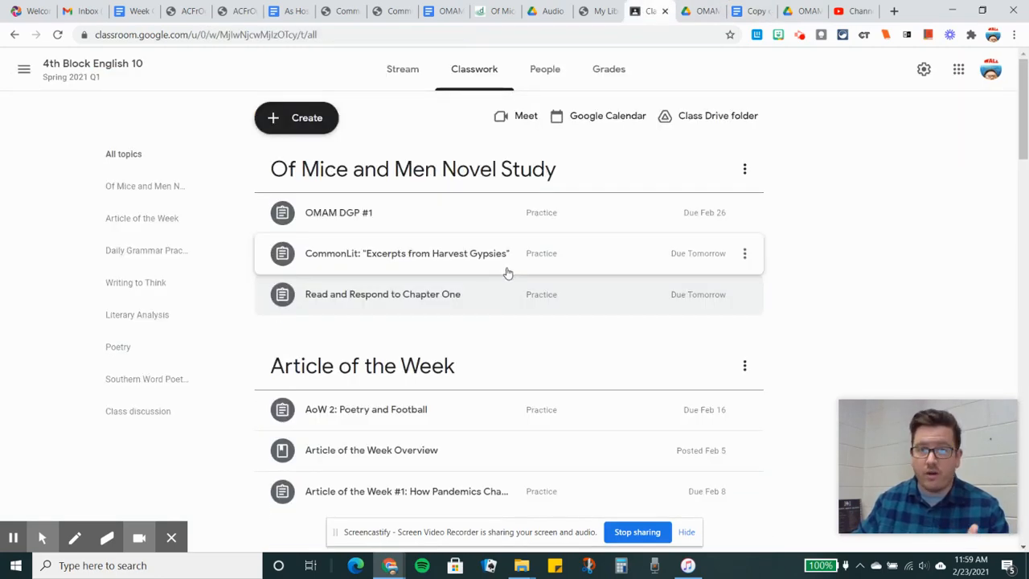
pyautogui.moveTo(506, 268)
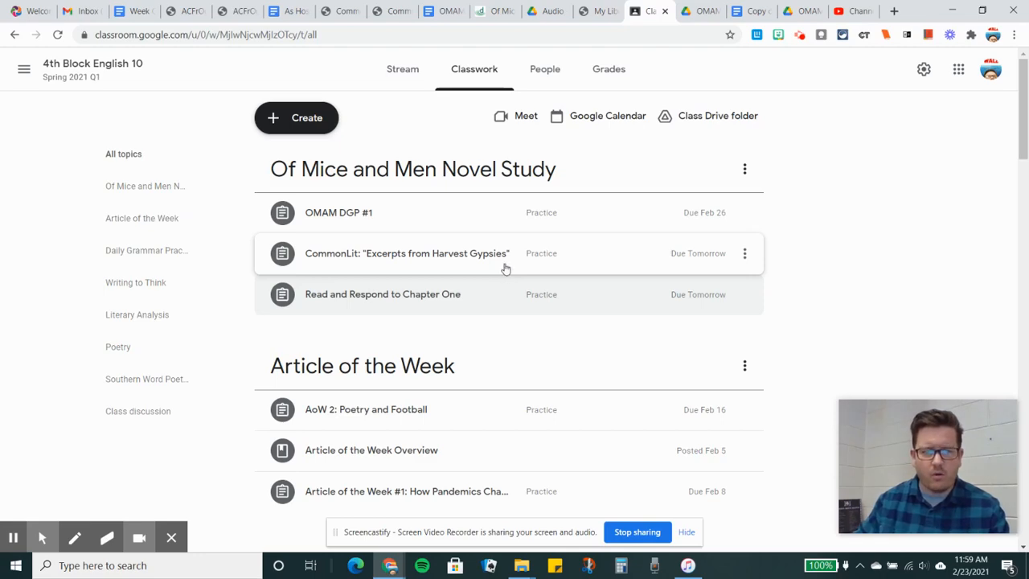
pyautogui.scroll(-3)
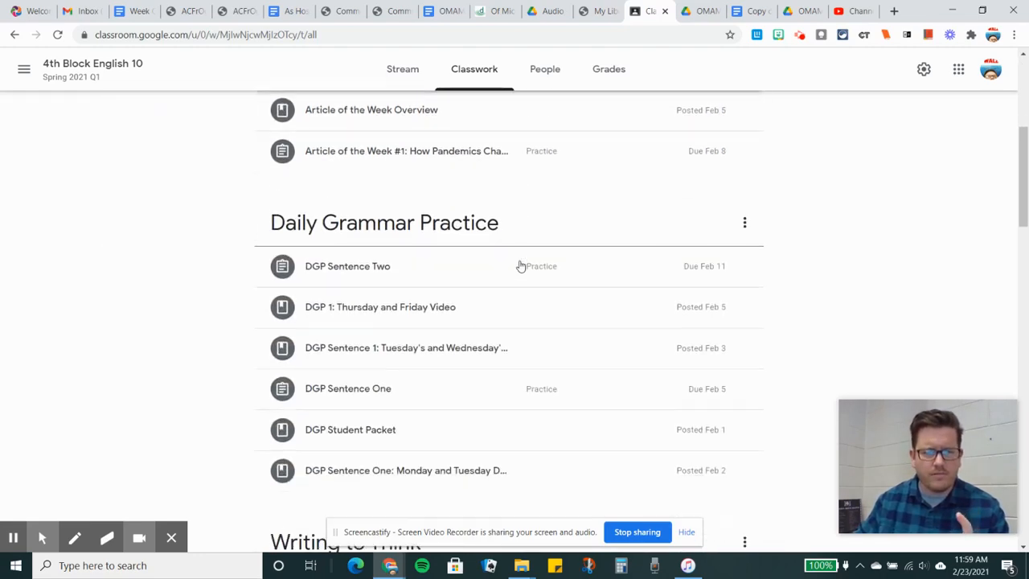
# Scroll to Literary Analysis, expand the CommonLit grading-policy post, then open the CRQ overview.
pyautogui.scroll(-3)
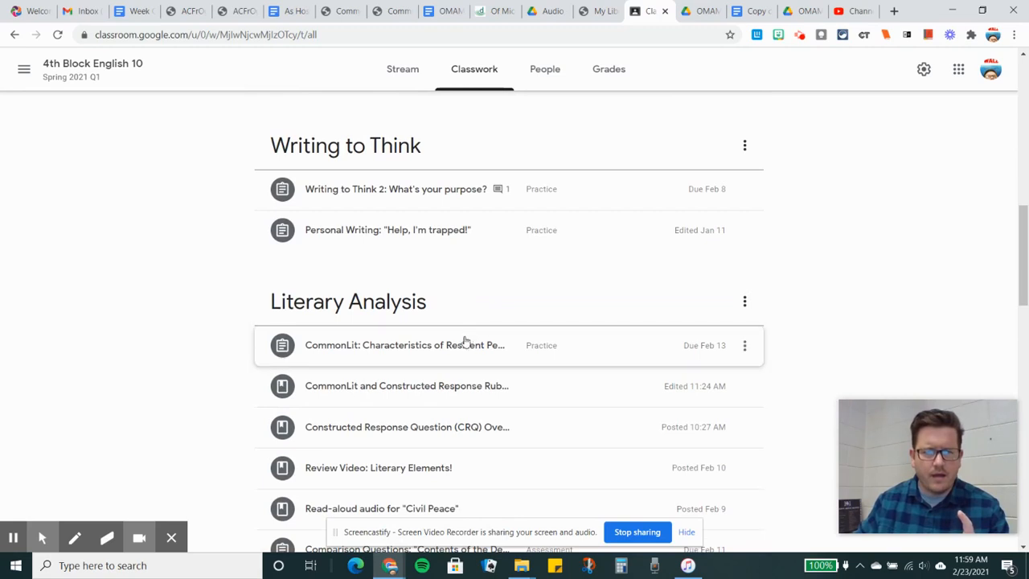
pyautogui.scroll(-3)
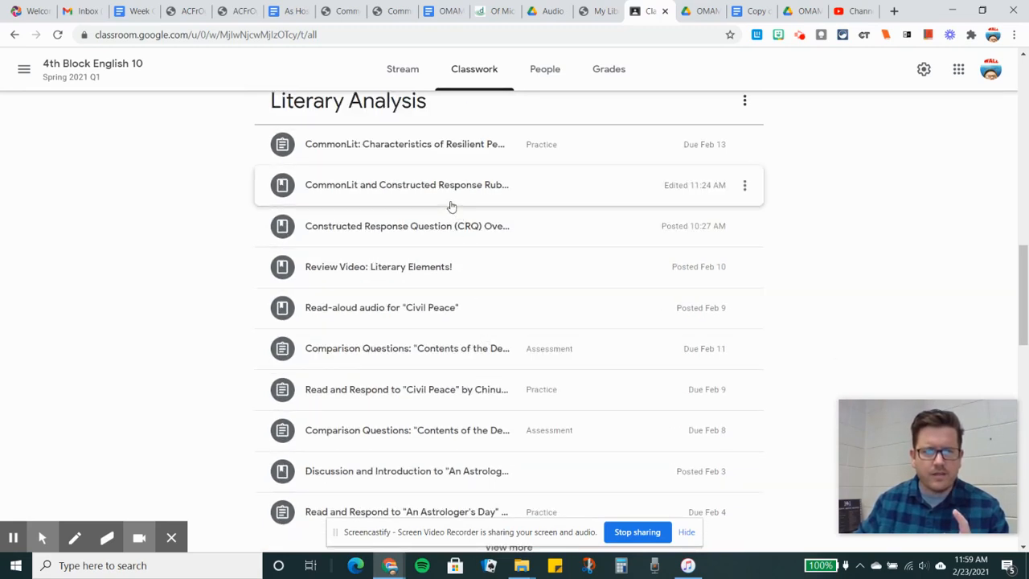
pyautogui.click(406, 184)
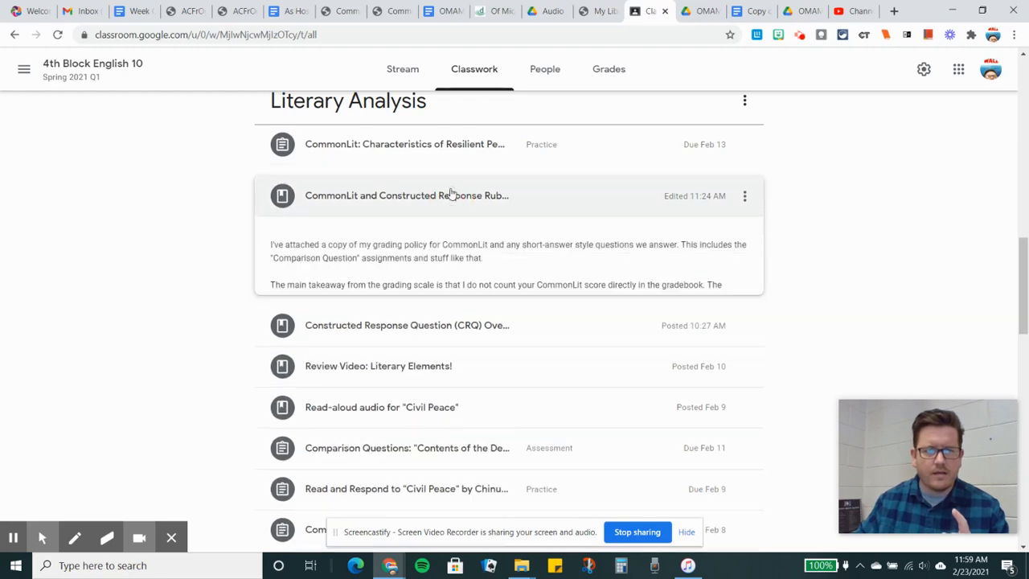
pyautogui.click(406, 195)
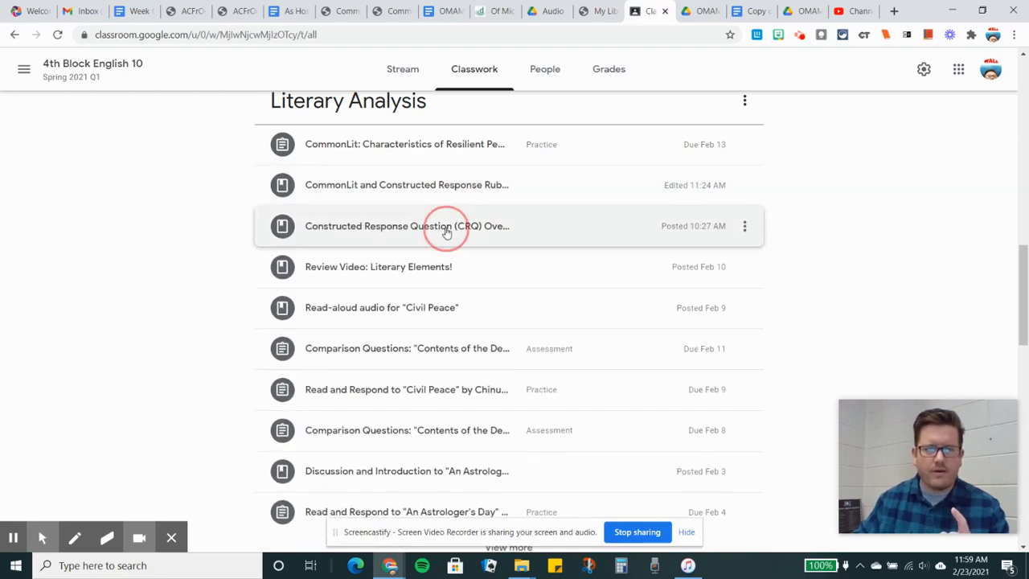